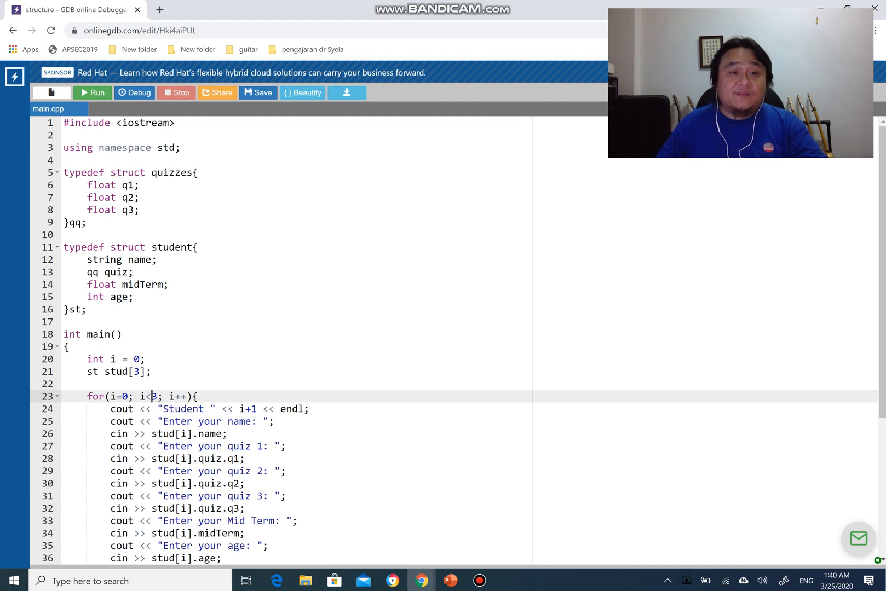
- Highlight the student struct definition and its nested quiz member for explanation
{"action": "left_click_drag", "start_coordinate": [64, 172], "coordinate": [87, 222]}
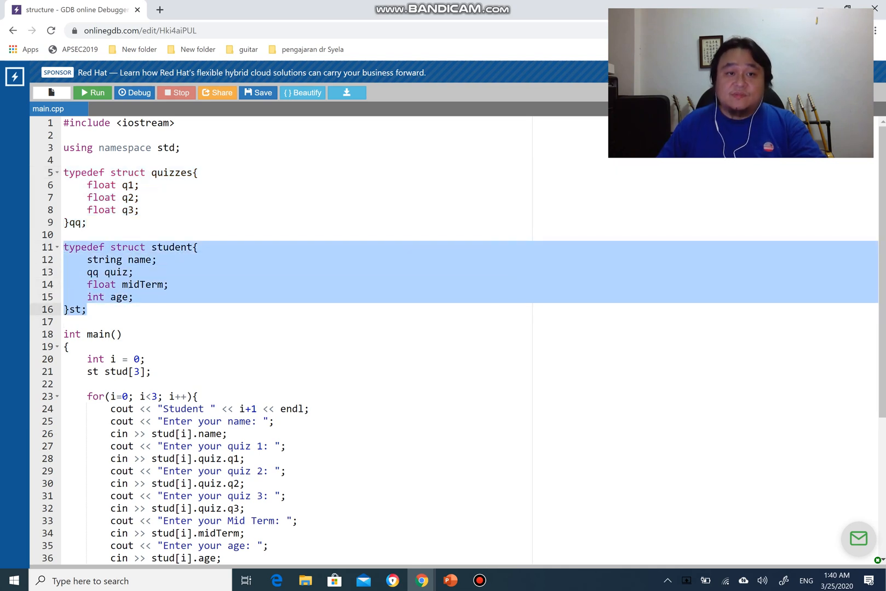
{"action": "left_click", "coordinate": [128, 185]}
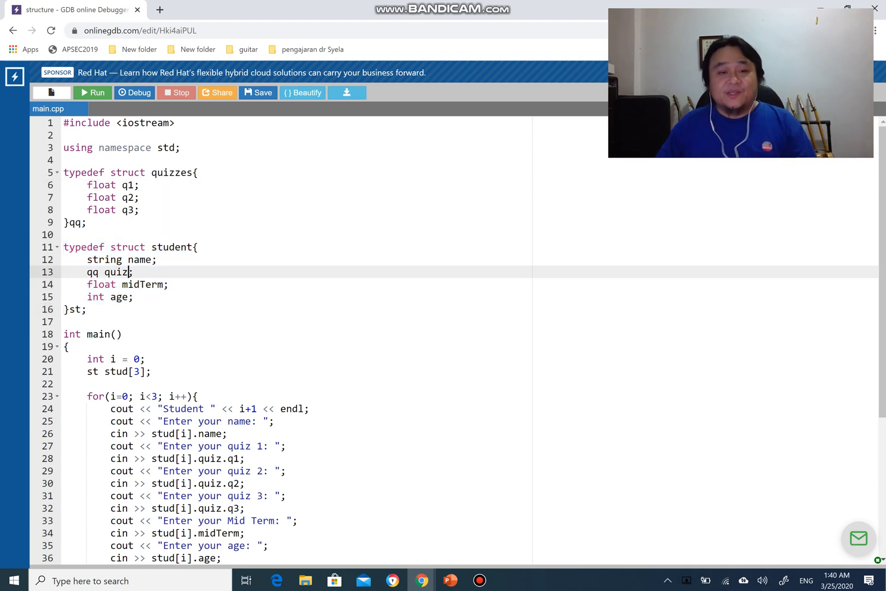
{"action": "scroll", "scroll_direction": "down", "scroll_amount": 3}
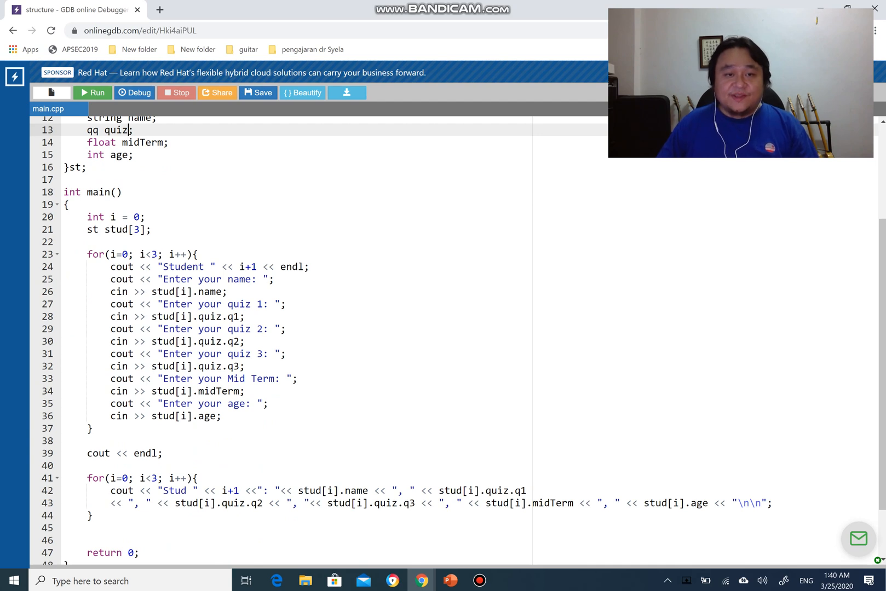
{"action": "left_click_drag", "start_coordinate": [110, 303], "coordinate": [243, 366]}
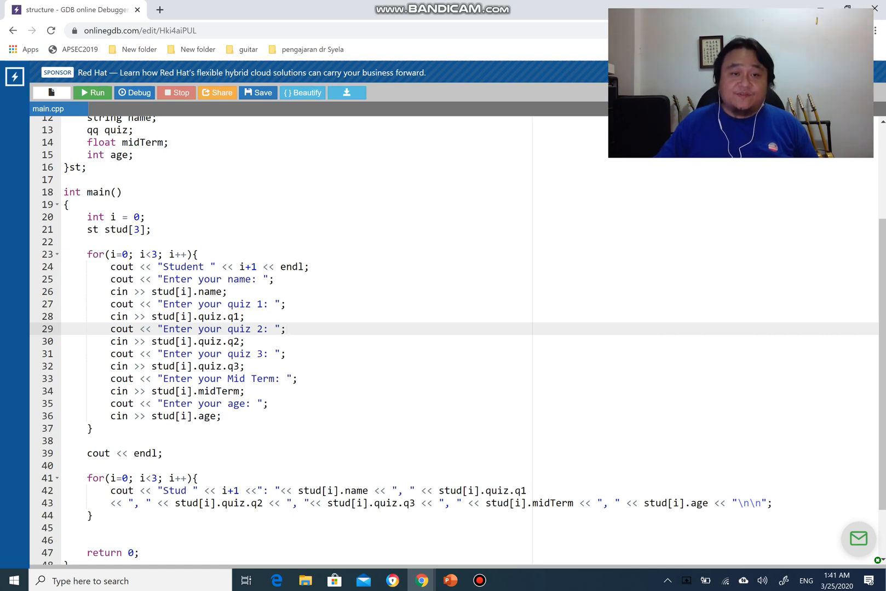
{"action": "left_click", "coordinate": [285, 329]}
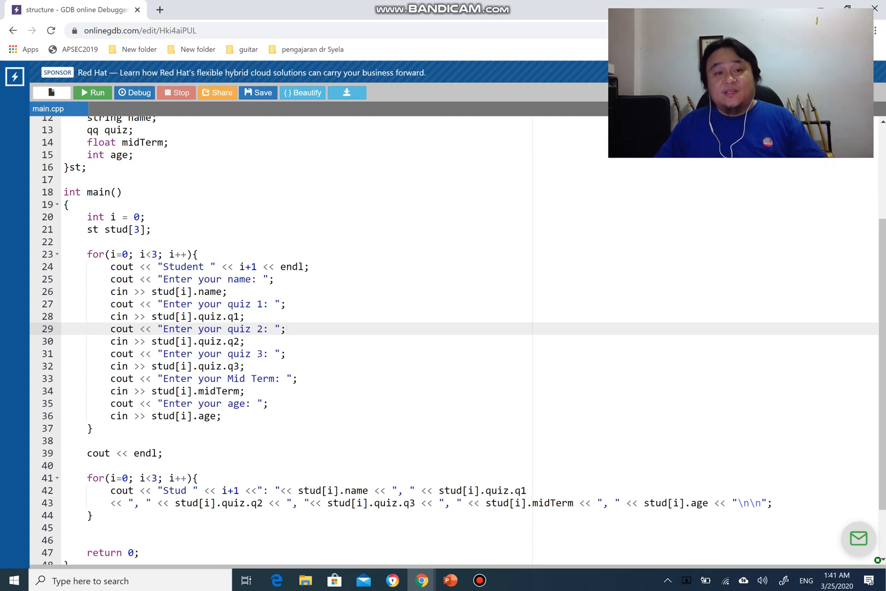
{"action": "left_click", "coordinate": [203, 316]}
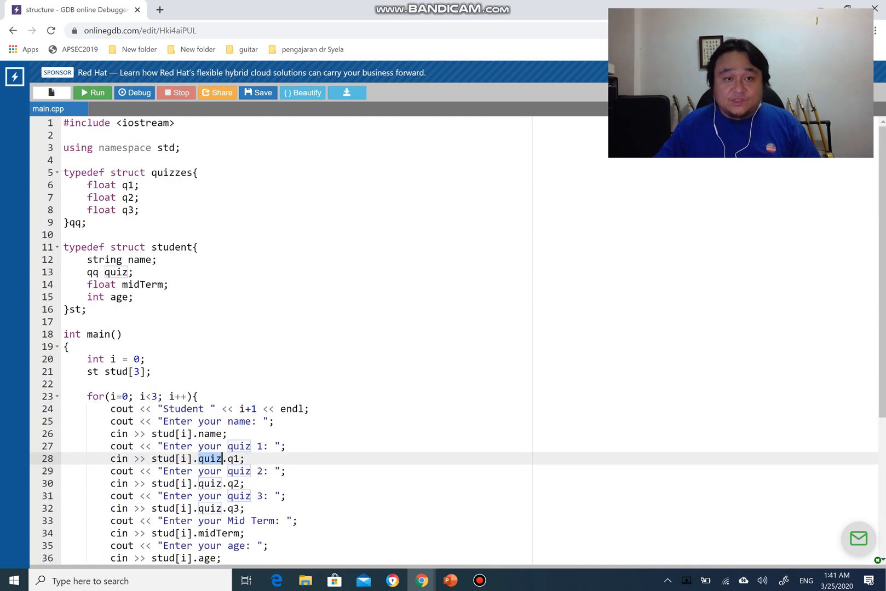
- Highlight the quiz member accesses in quiz input lines 28–32, then run the program
{"action": "double_click", "coordinate": [115, 272]}
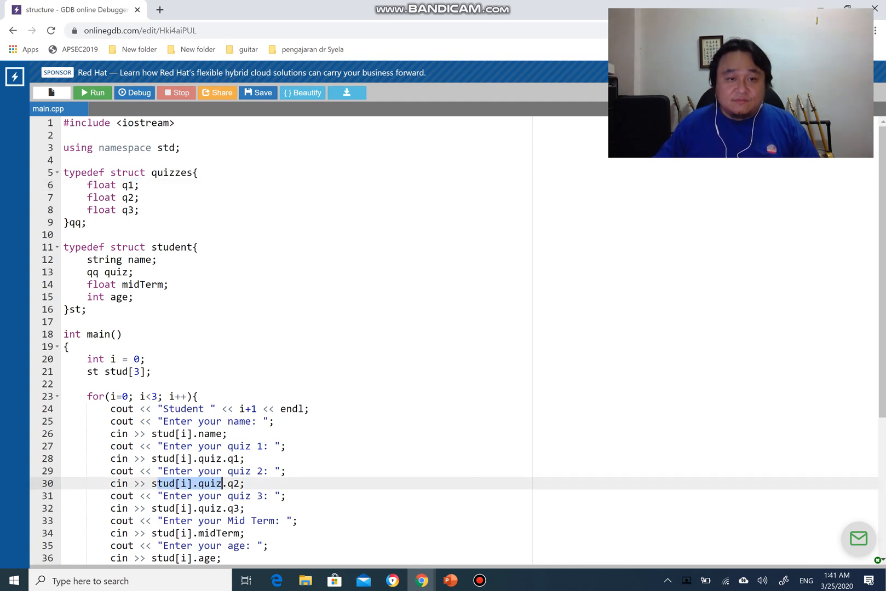
{"action": "double_click", "coordinate": [125, 197]}
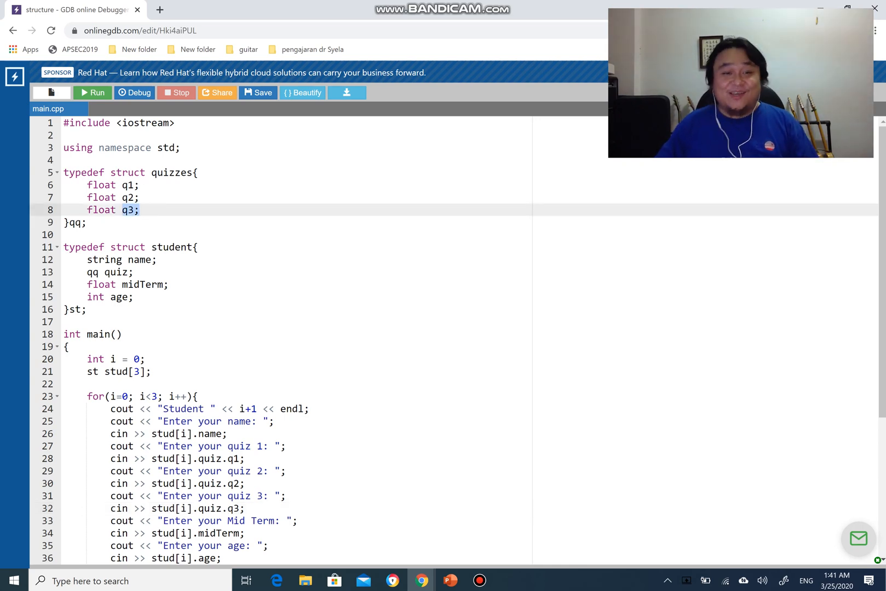
{"action": "scroll", "scroll_direction": "down", "scroll_amount": 3}
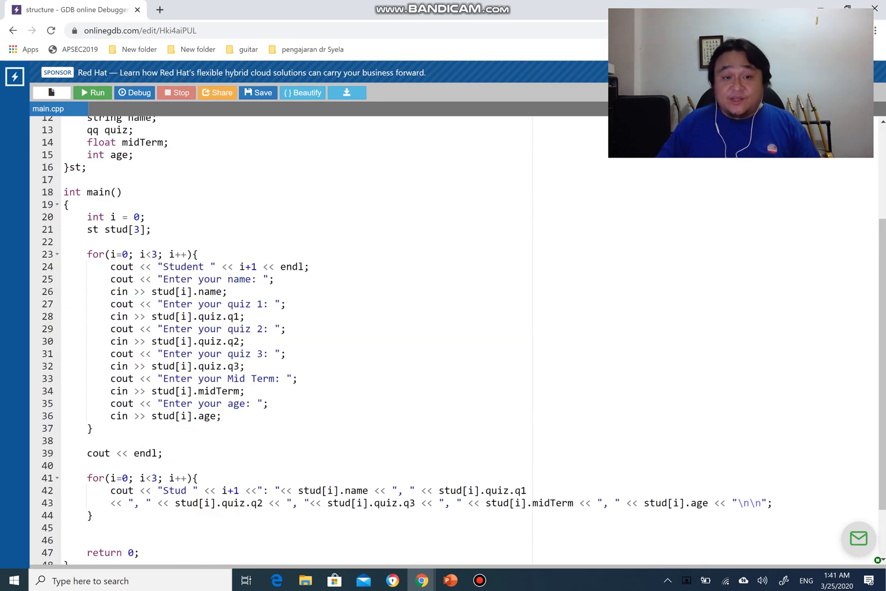
{"action": "left_click_drag", "start_coordinate": [110, 317], "coordinate": [271, 354]}
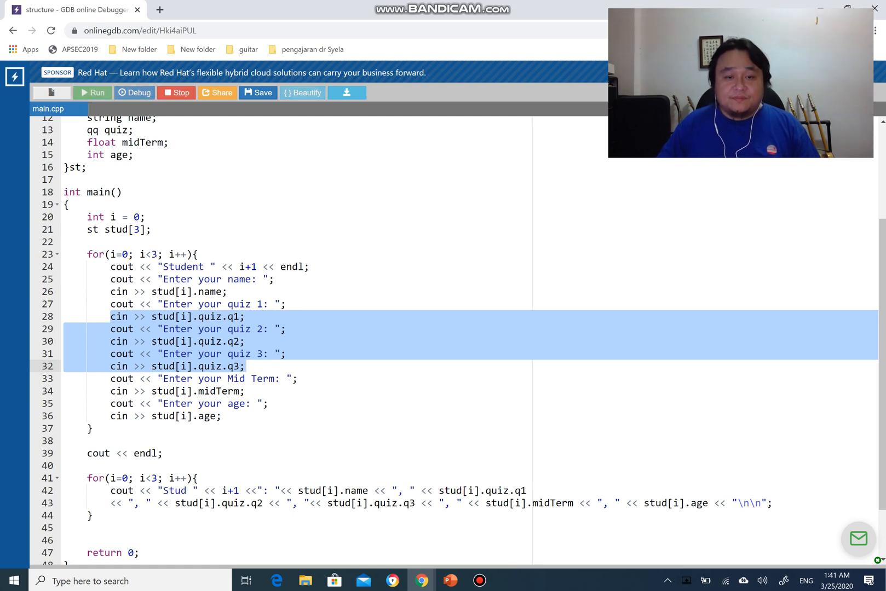
{"action": "left_click", "coordinate": [92, 93]}
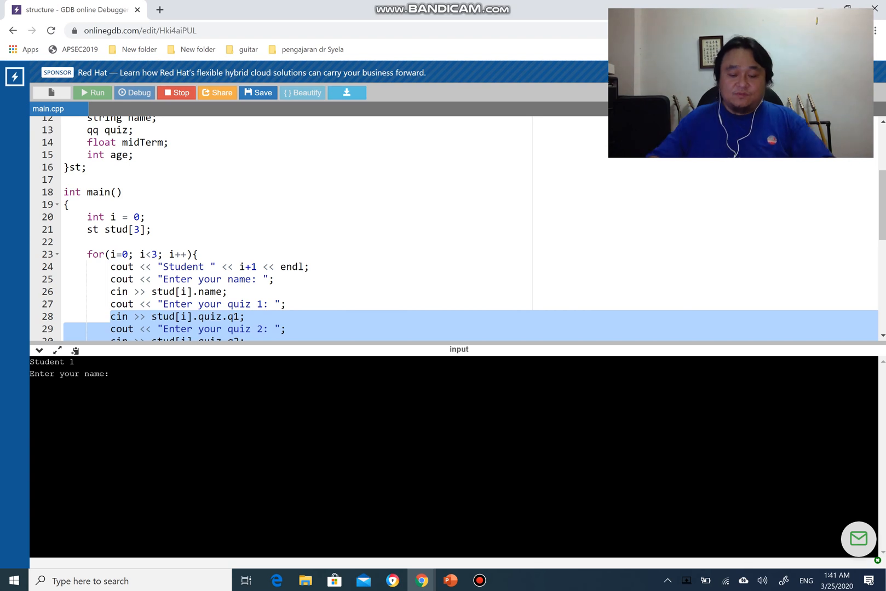
- Enter the first student's data: name 'haha', values 12, 10, 56 and 21
{"action": "type", "text": "haha"}
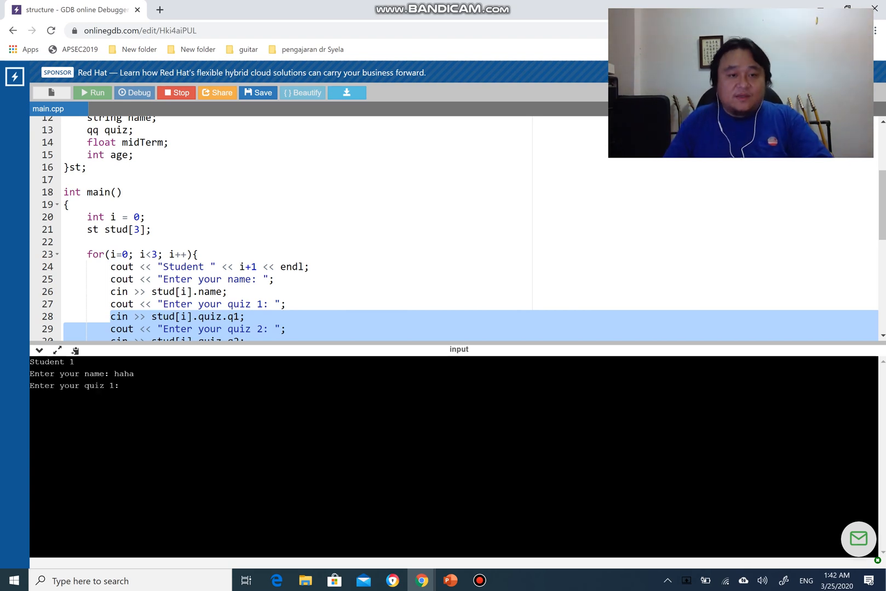
{"action": "type", "text": "12"}
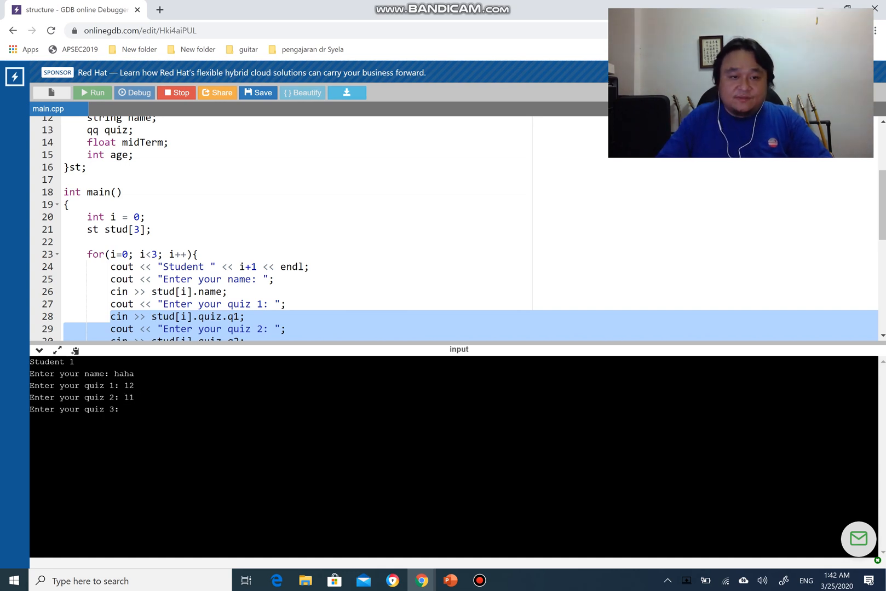
{"action": "type", "text": "10"}
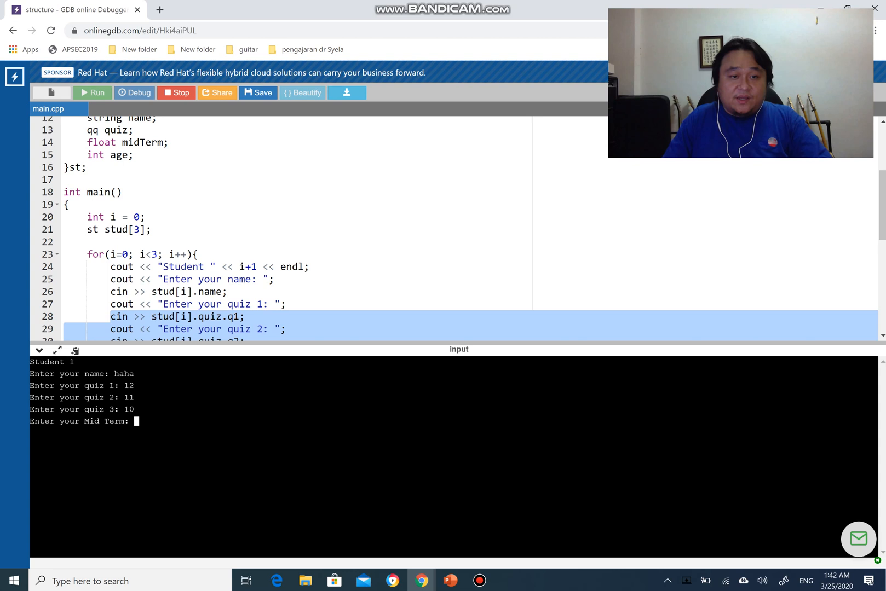
{"action": "type", "text": "56"}
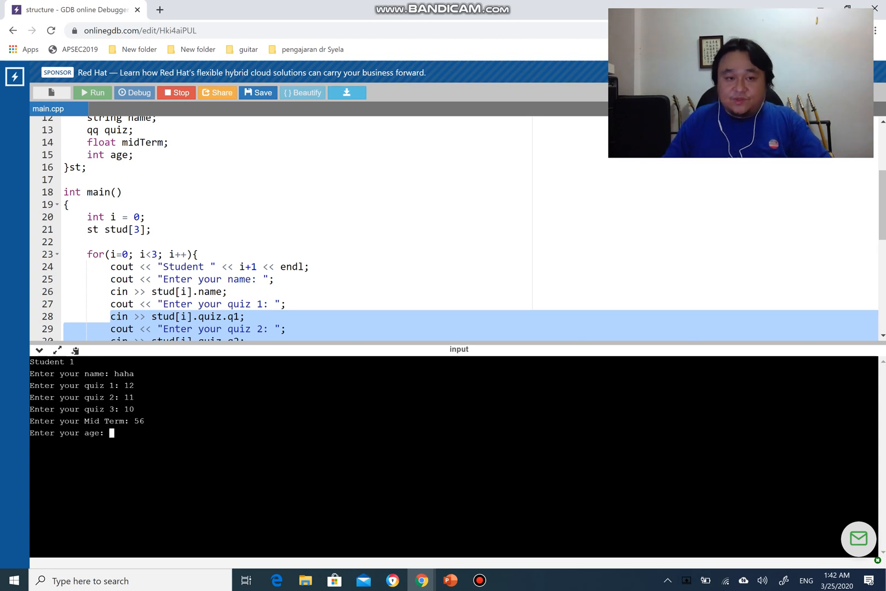
{"action": "type", "text": "21"}
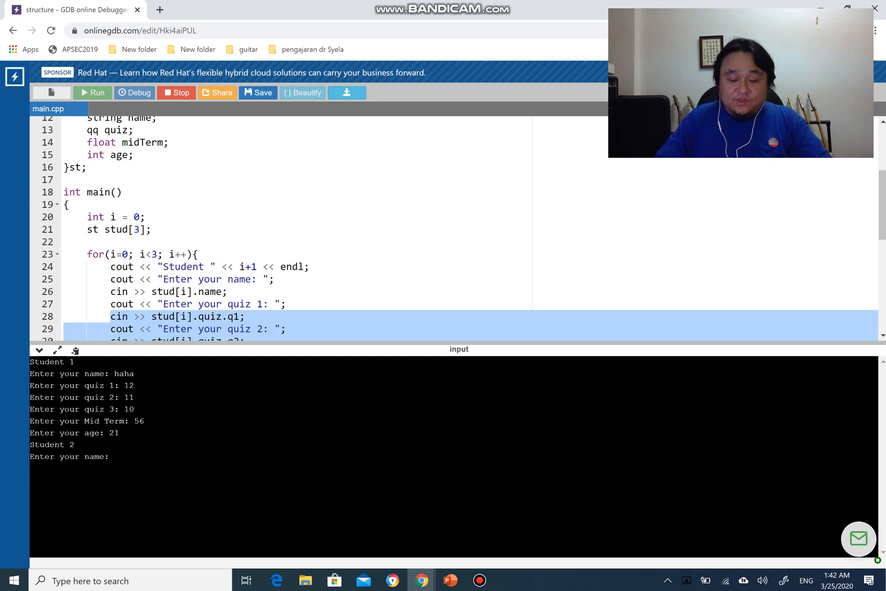
- Enter the second student's data: name 'hehe', values 11, 20, 15, 45 and age 19
{"action": "type", "text": "hehe"}
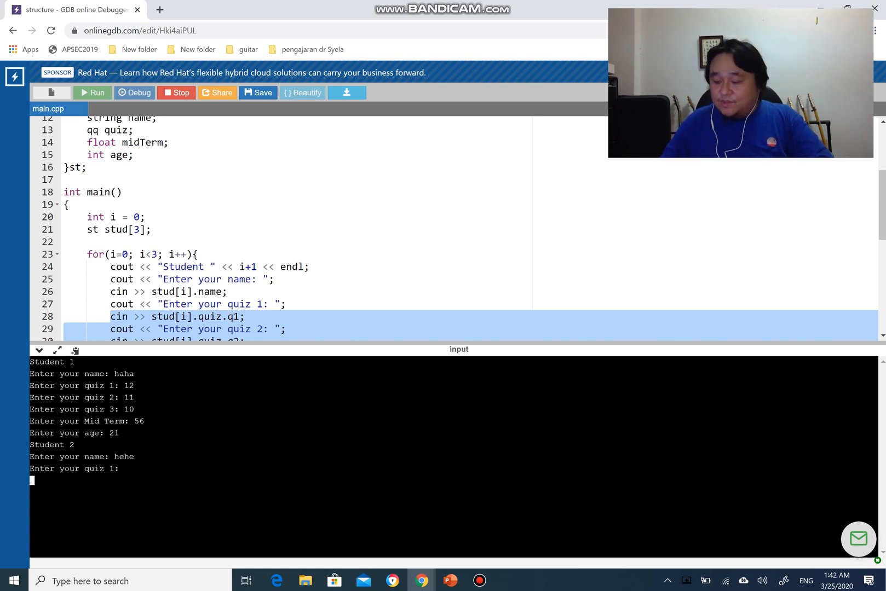
{"action": "type", "text": "11"}
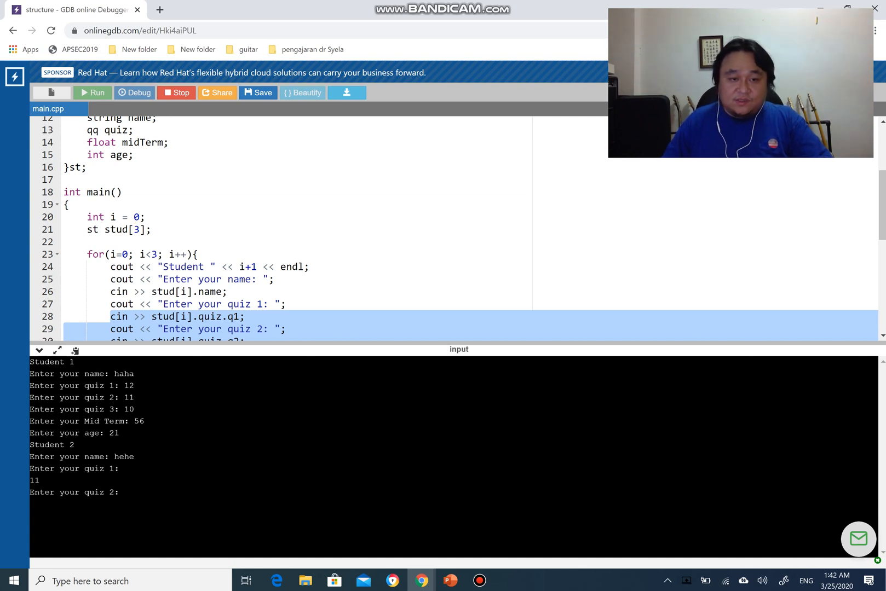
{"action": "type", "text": "20"}
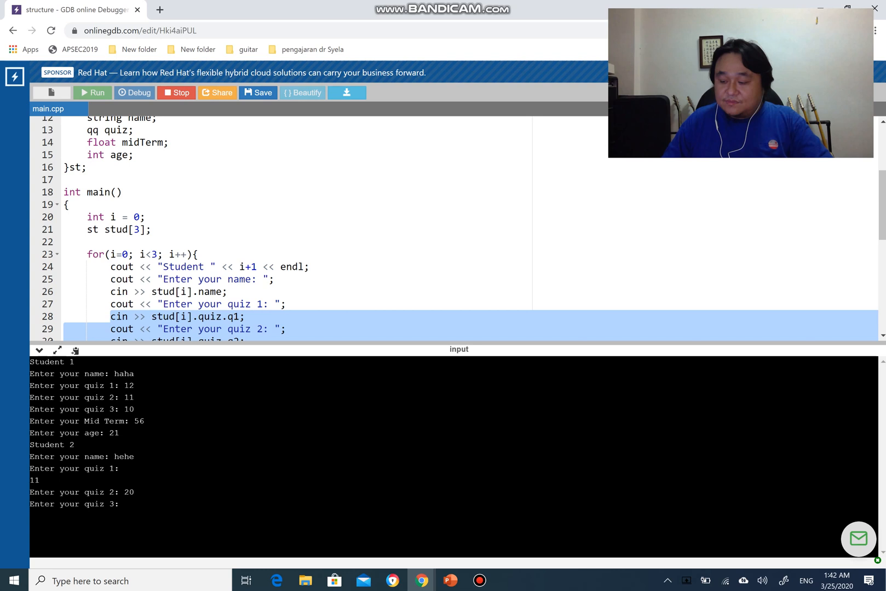
{"action": "type", "text": "15"}
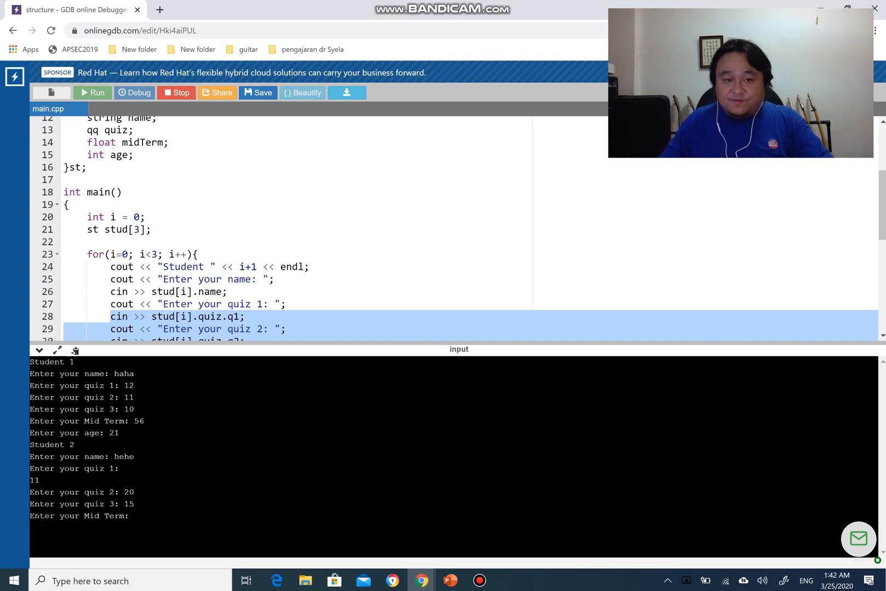
{"action": "type", "text": "45"}
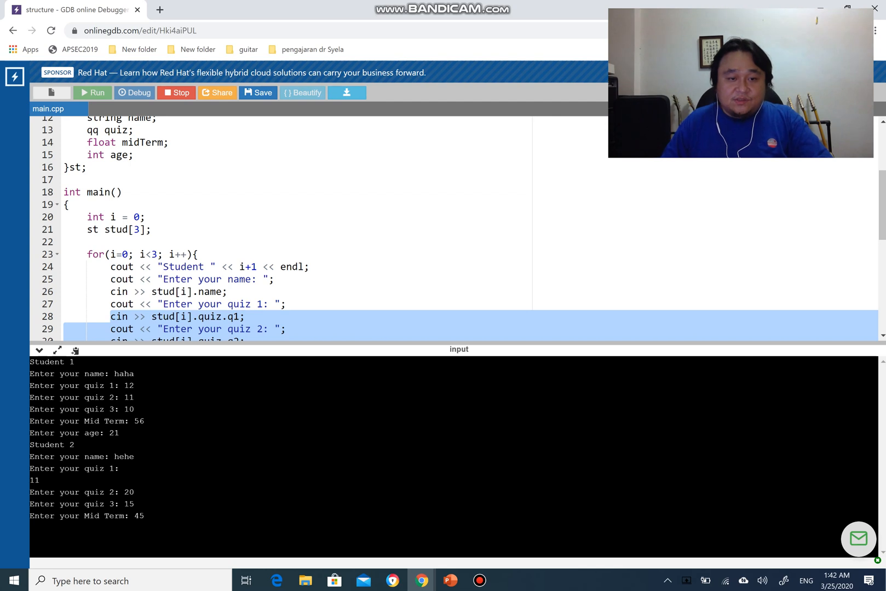
{"action": "type", "text": "19"}
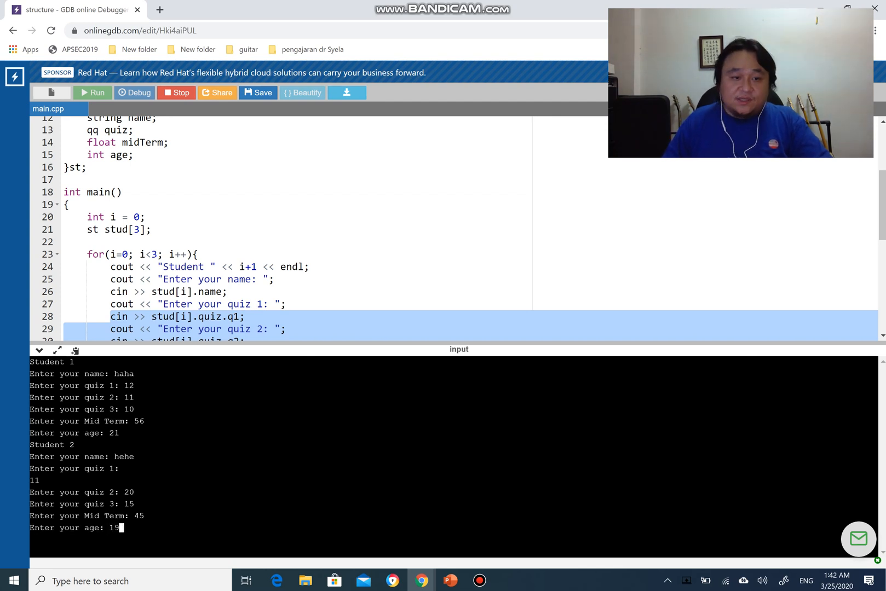
{"action": "key", "text": "enter"}
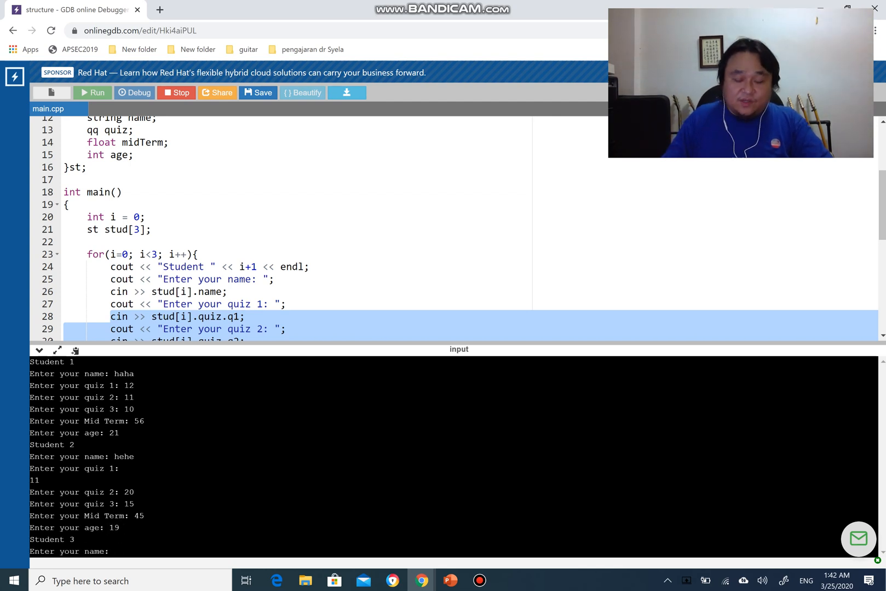
- Enter the third student's name 'hoho', quiz scores 12 and 14, and mid term 60
{"action": "type", "text": "hoho"}
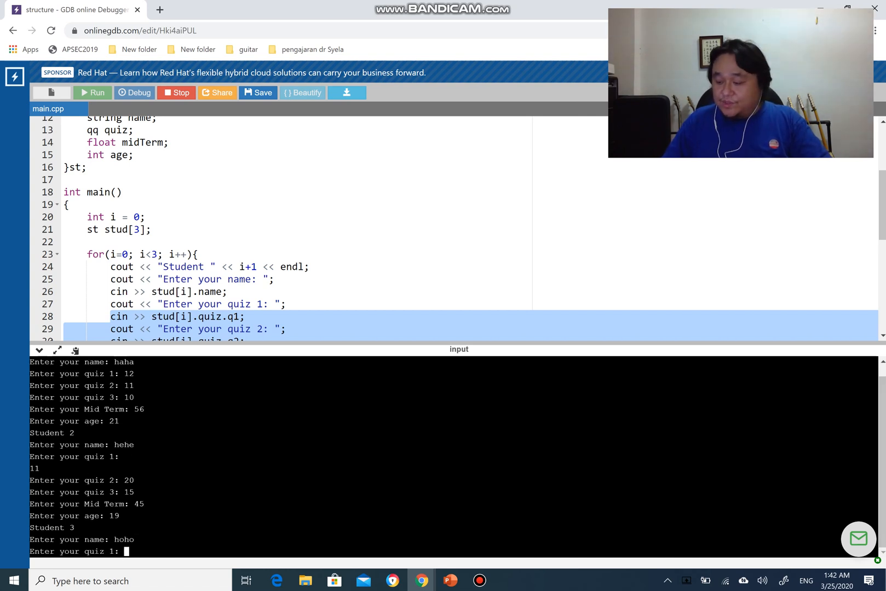
{"action": "type", "text": "12"}
{"action": "type", "text": "13"}
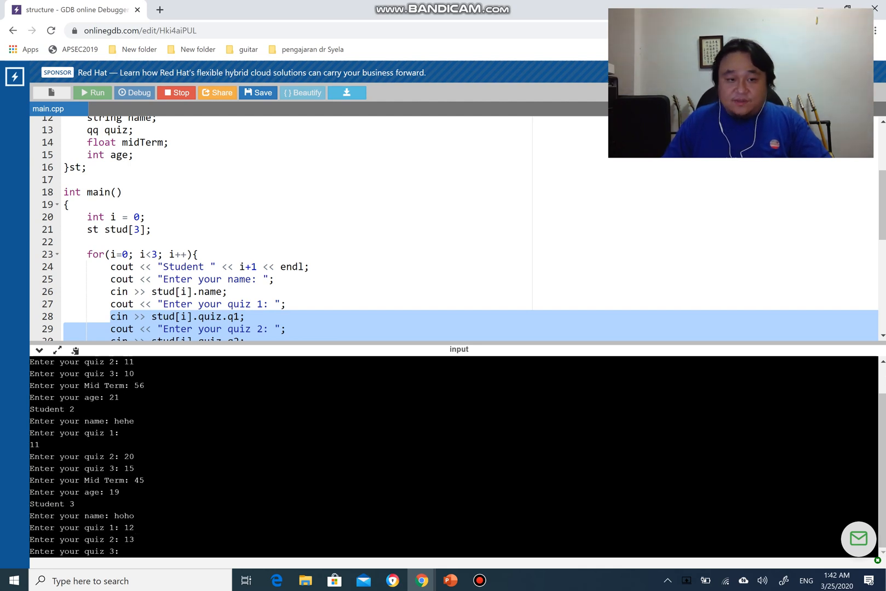
{"action": "type", "text": "14"}
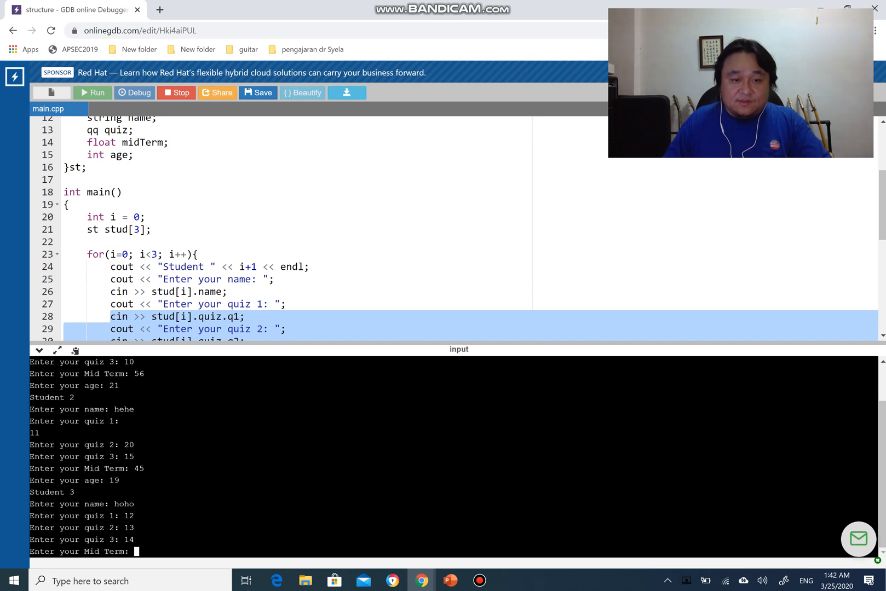
{"action": "type", "text": "60"}
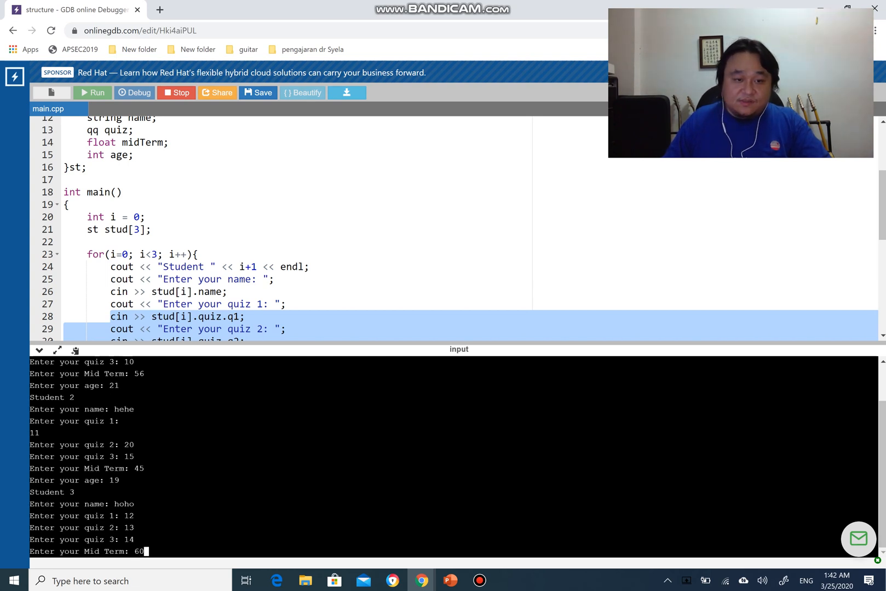
{"action": "key", "text": "enter"}
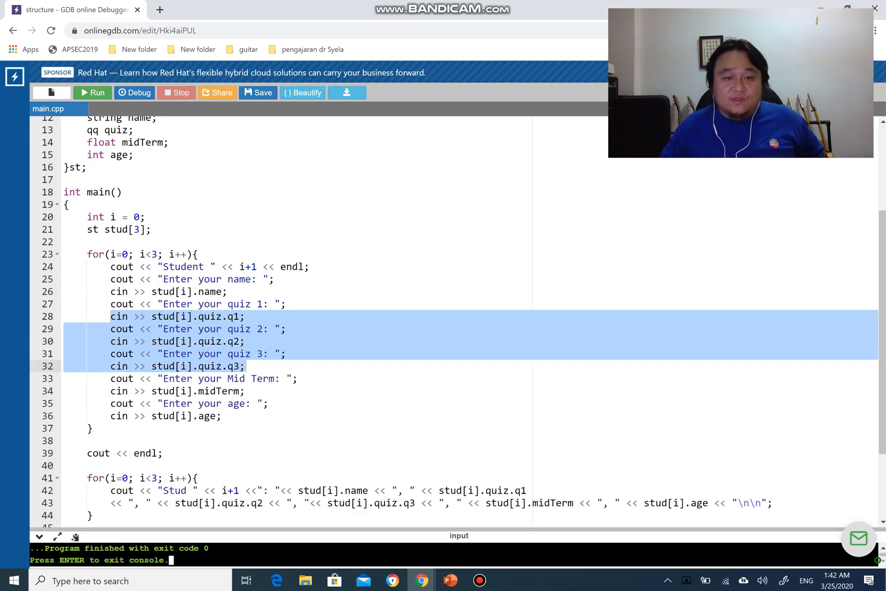
- Scroll the code editor to review the printing loop and return statement
{"action": "scroll", "scroll_direction": "down", "scroll_amount": 3}
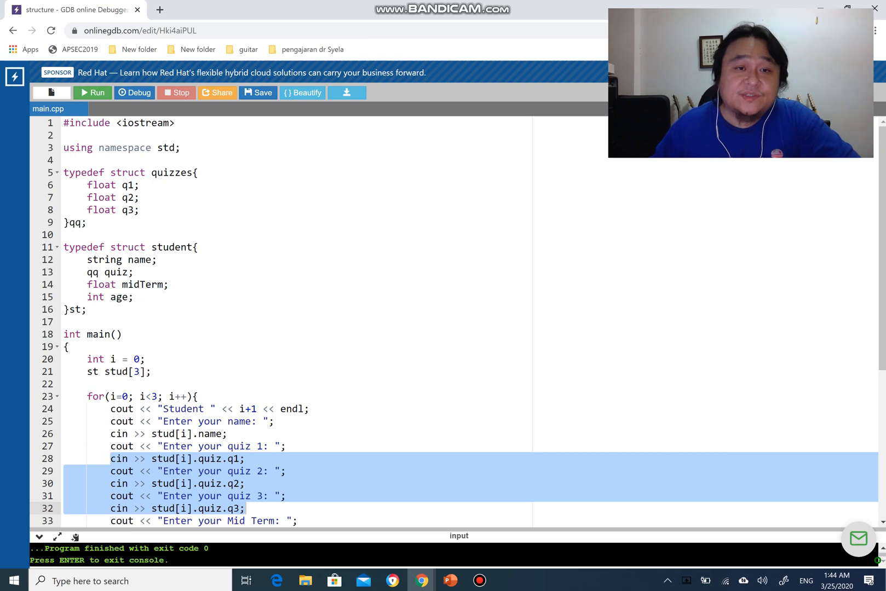
{"action": "scroll", "scroll_direction": "down", "scroll_amount": 3}
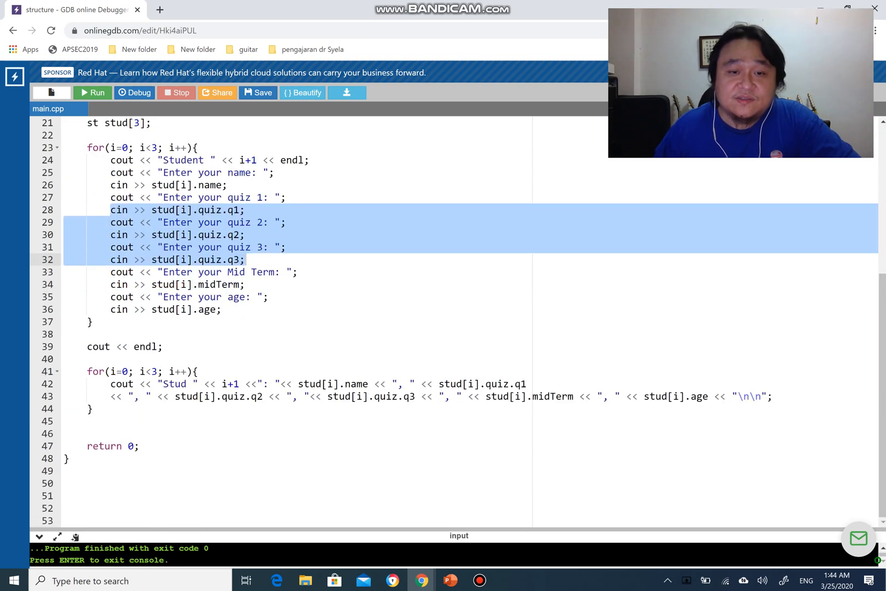